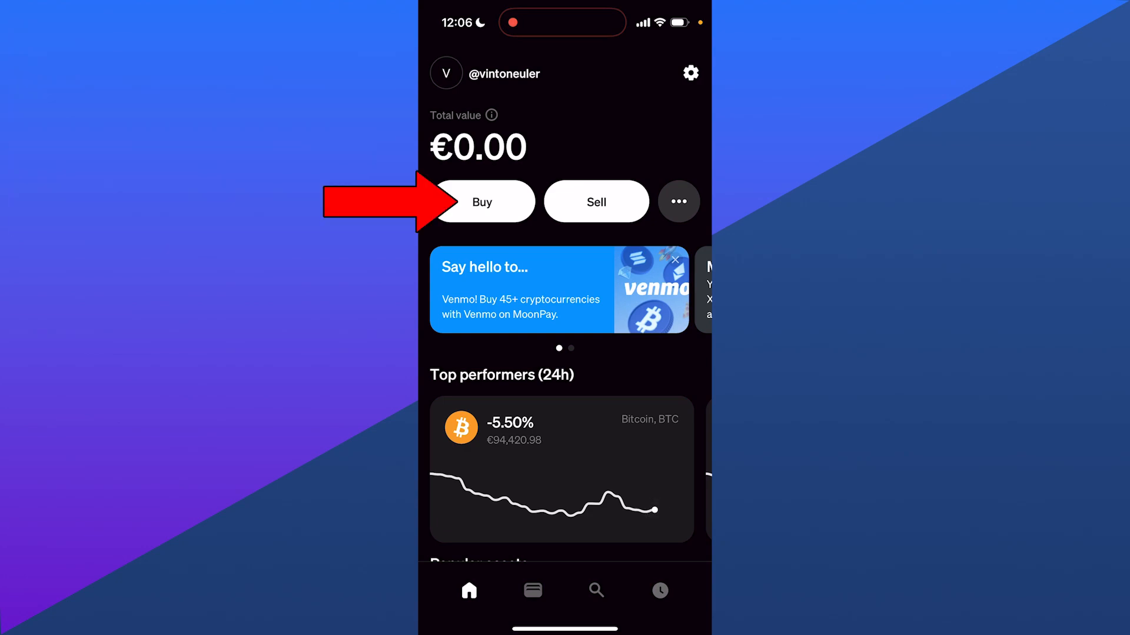
# Start a Buy order, defaulting to €300 of Bitcoin (about 0.0029 BTC).
pyautogui.click(481, 201)
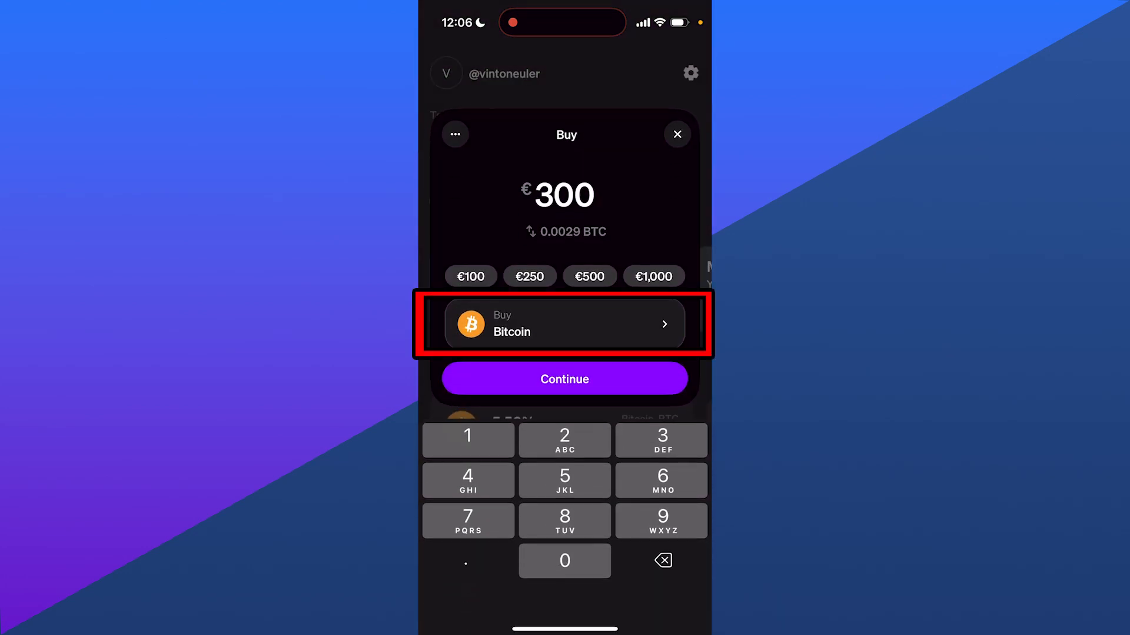
# Change the purchase asset to Cardano, converting €300 to about 324.8 ADA.
pyautogui.click(565, 323)
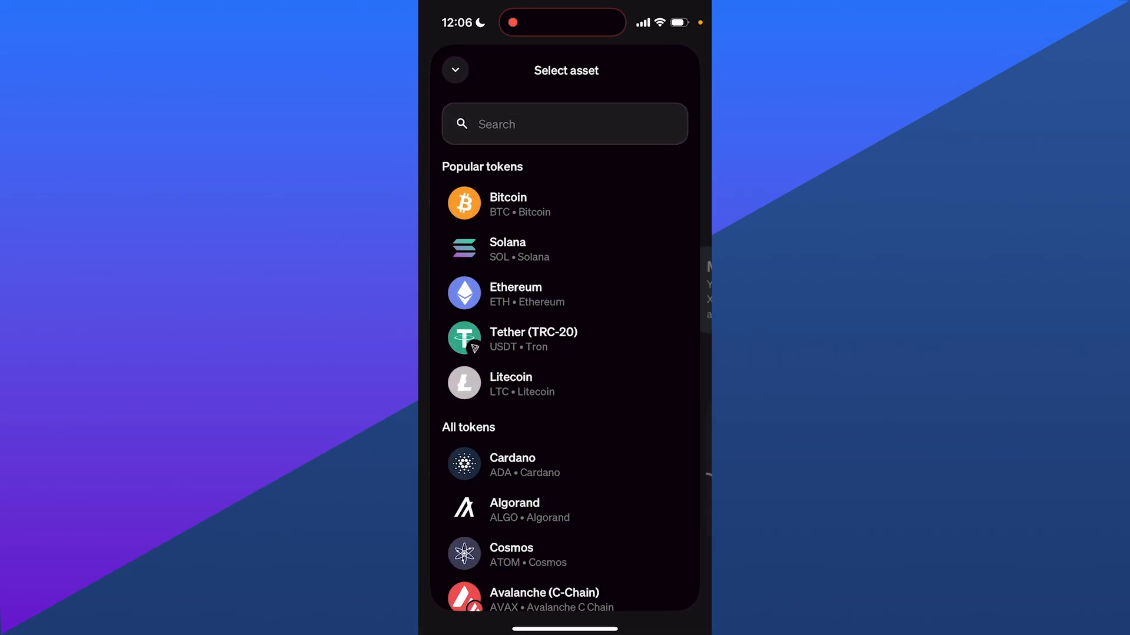
pyautogui.scroll(-3)
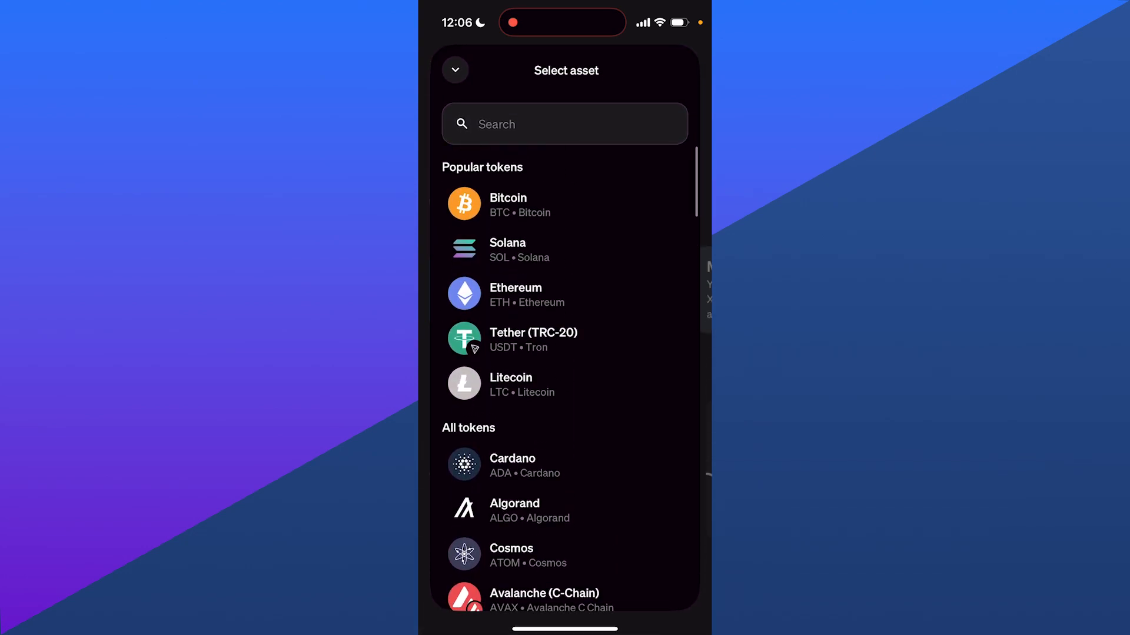
pyautogui.click(564, 123)
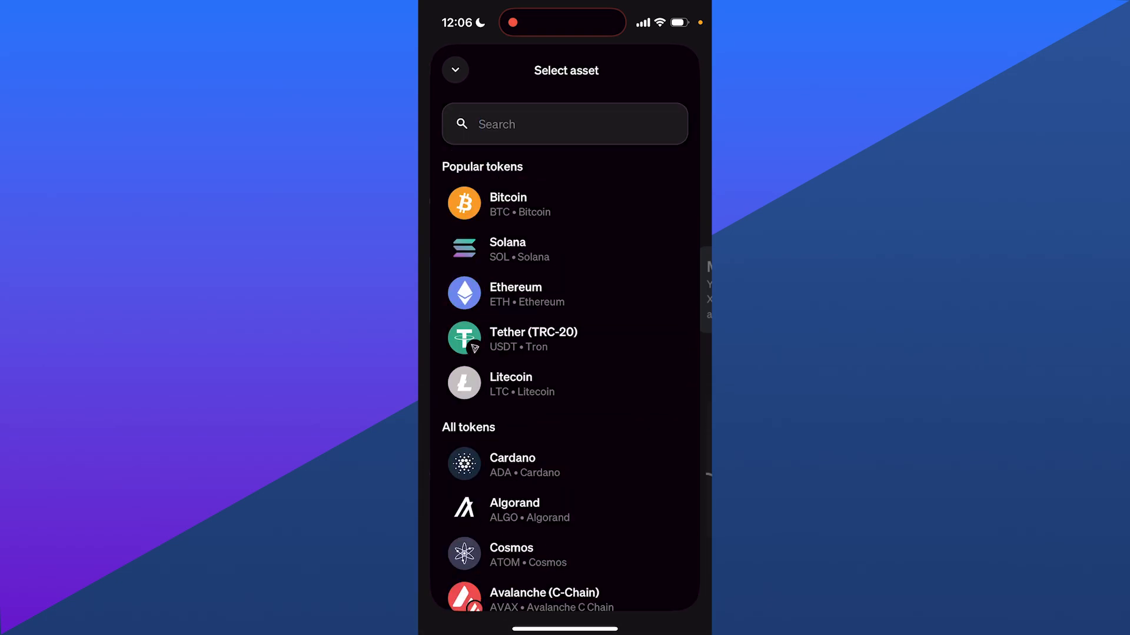
pyautogui.scroll(-3)
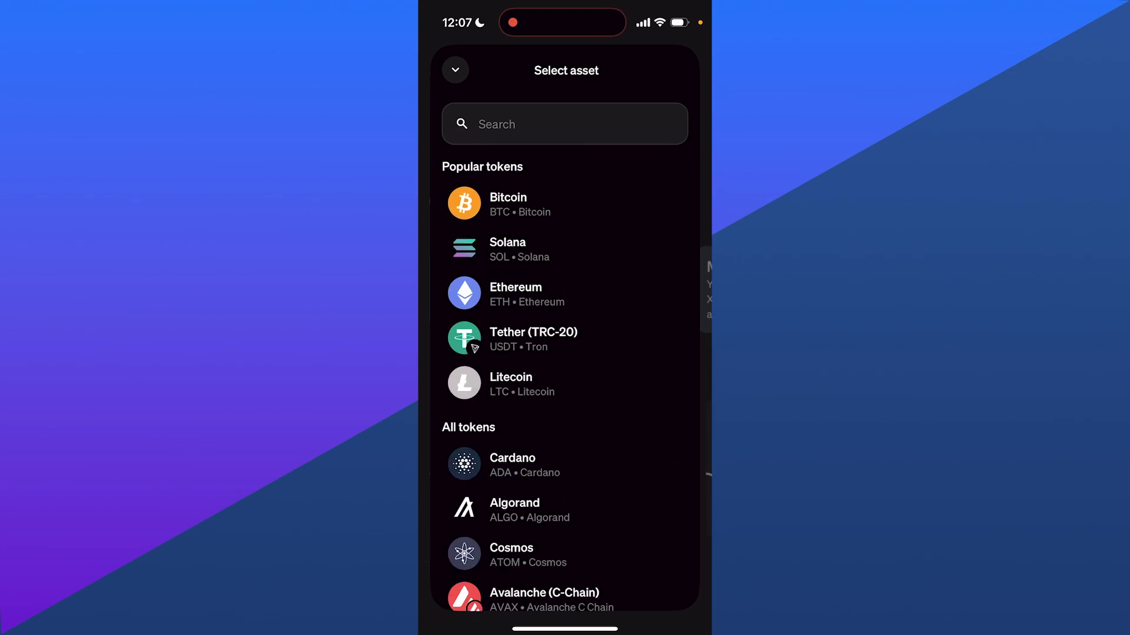
pyautogui.scroll(-3)
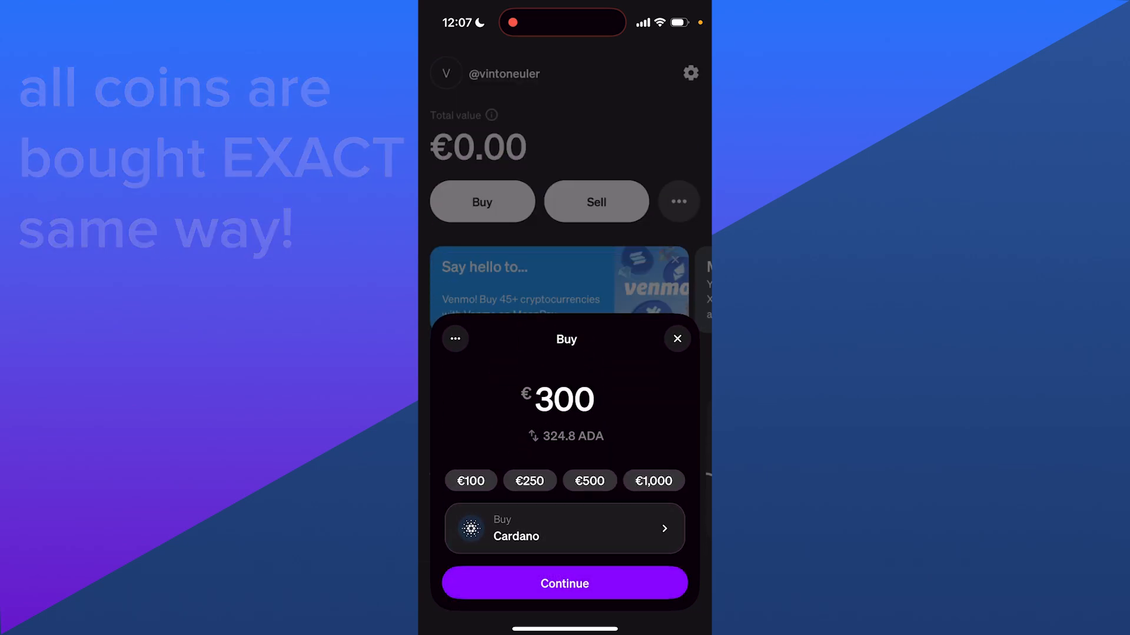
# Set the amount to the €1,000 preset (about 1,092.6 ADA) and continue past the ID verification prompt.
pyautogui.click(653, 480)
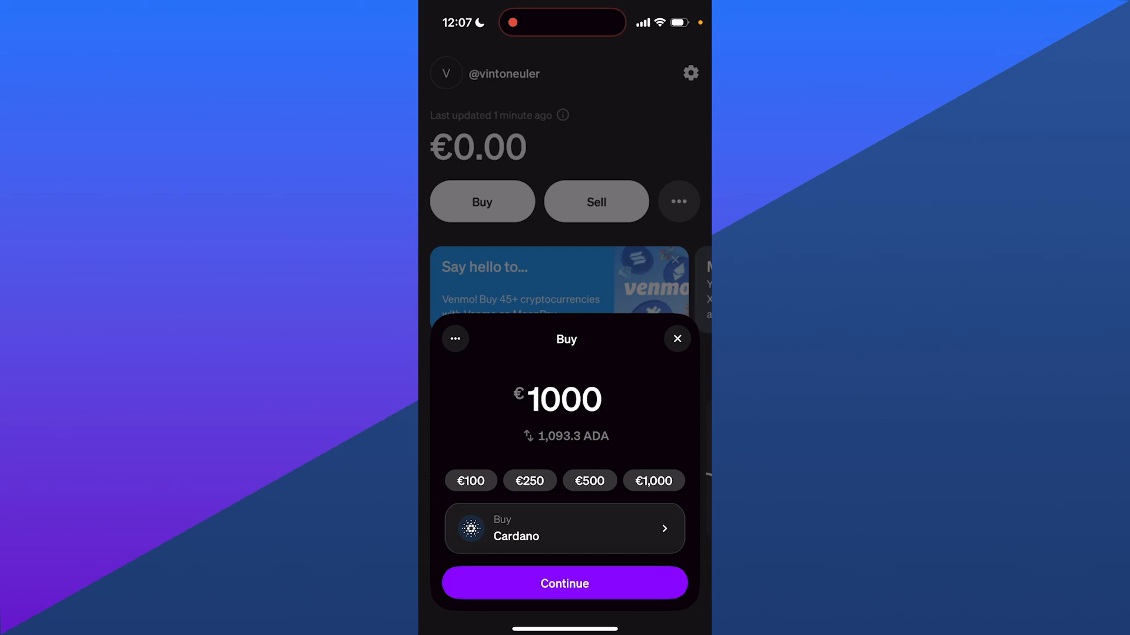
pyautogui.click(563, 584)
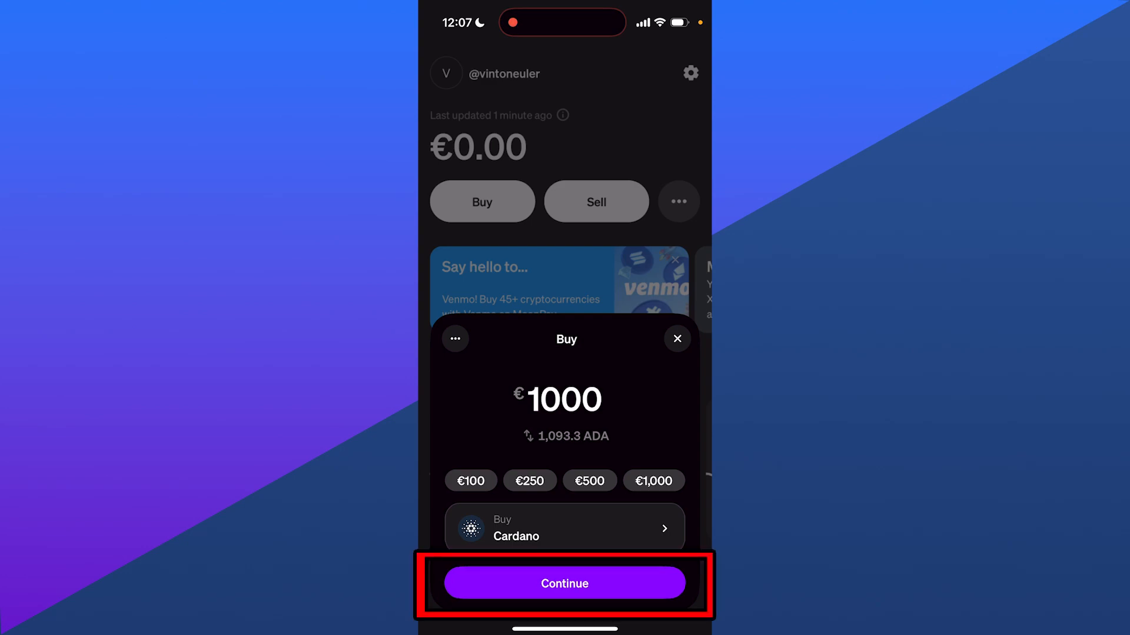
pyautogui.click(563, 584)
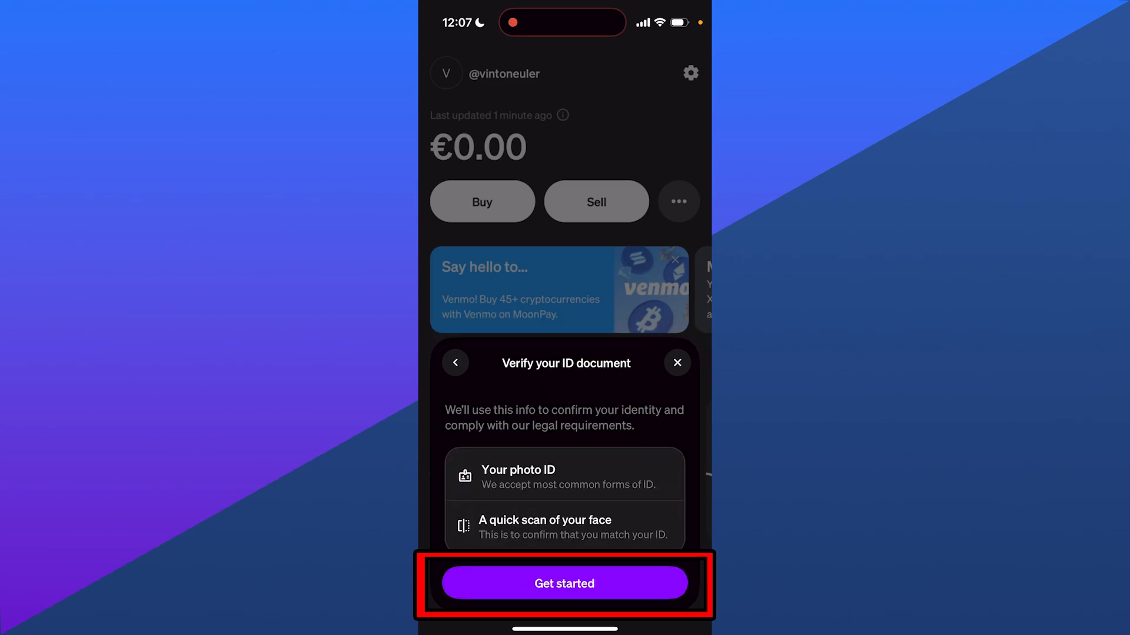
pyautogui.click(565, 584)
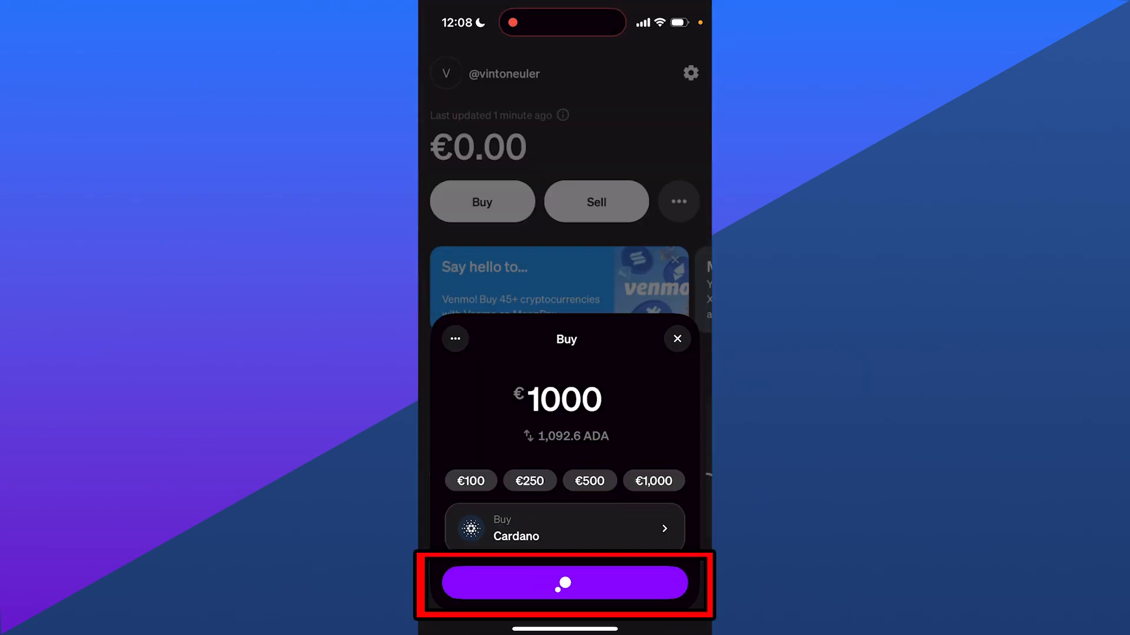
# Review the Confirm order screen's payment method and wallet options, then dismiss it back to home.
pyautogui.click(565, 584)
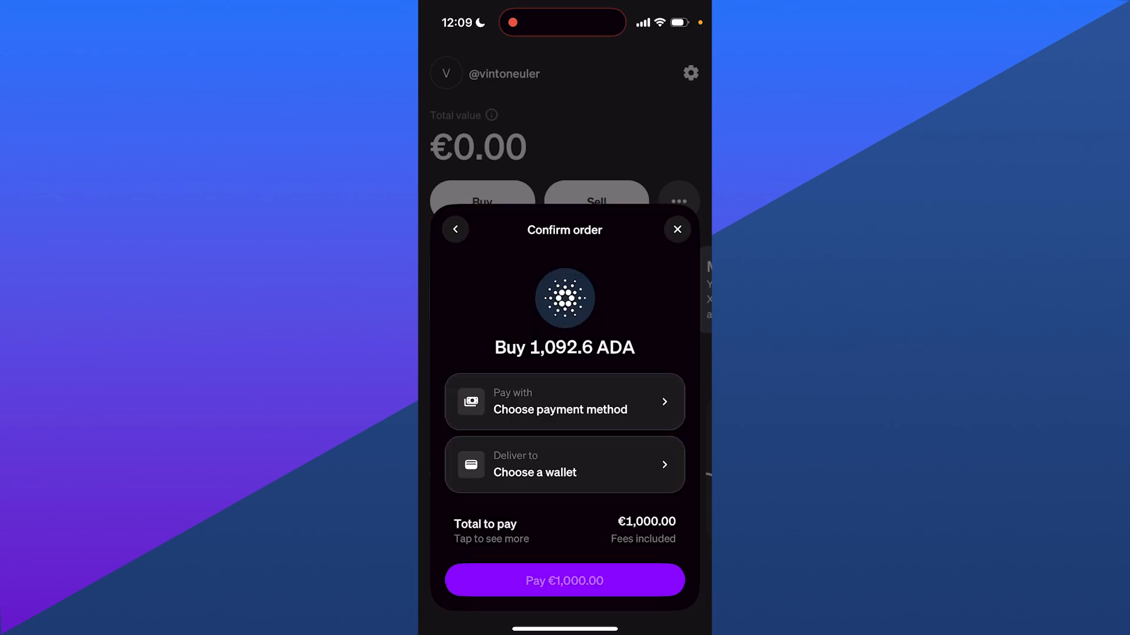
pyautogui.click(564, 402)
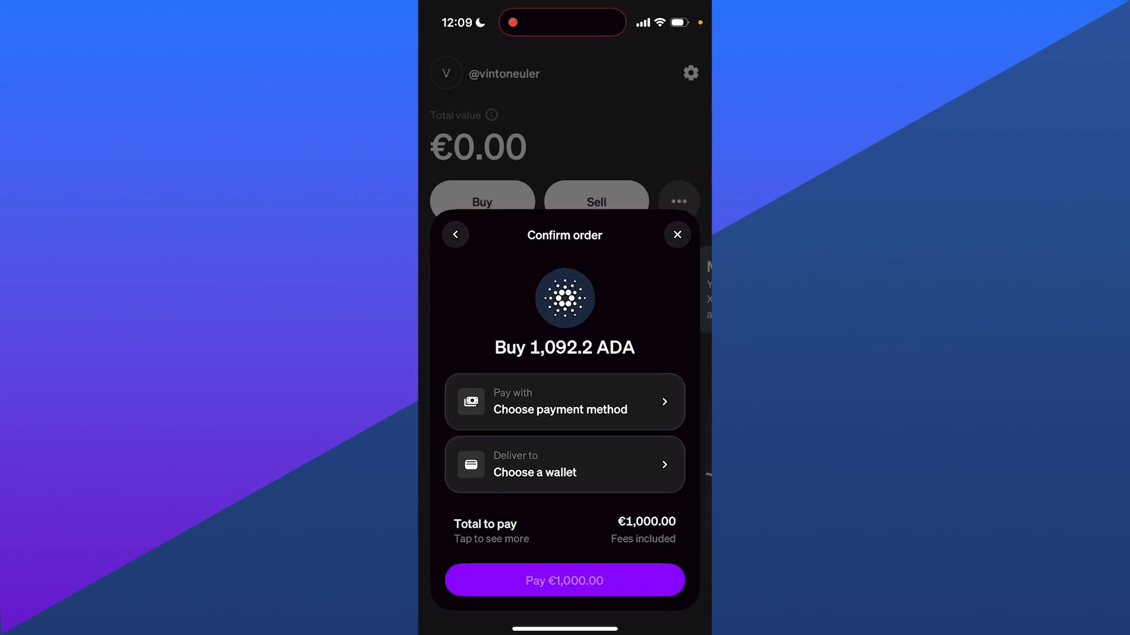
pyautogui.click(564, 464)
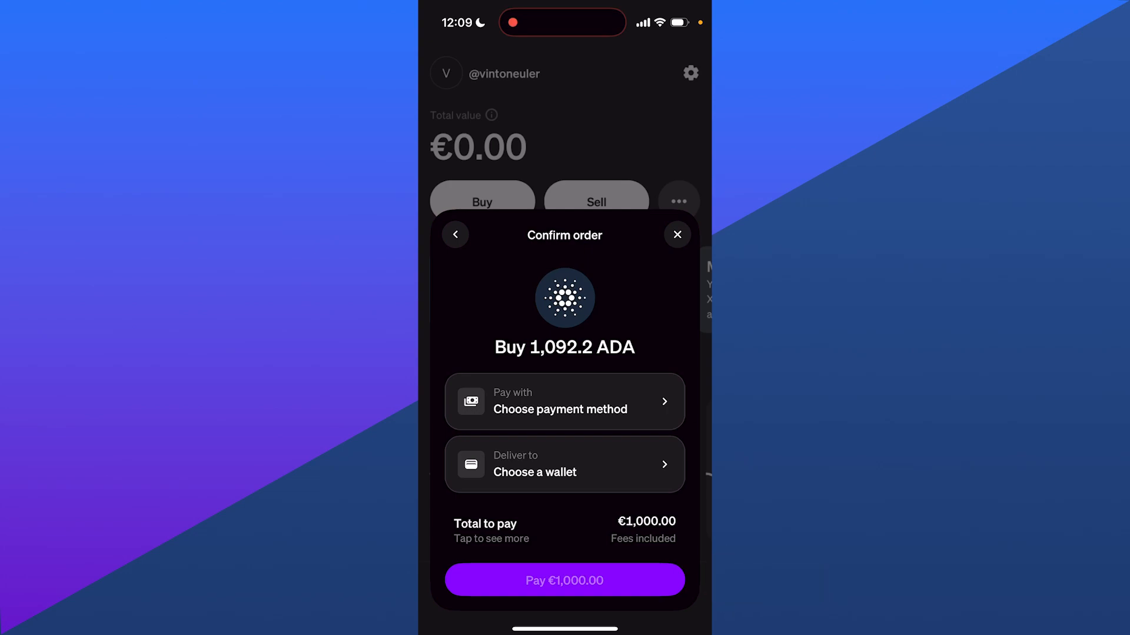
pyautogui.click(676, 234)
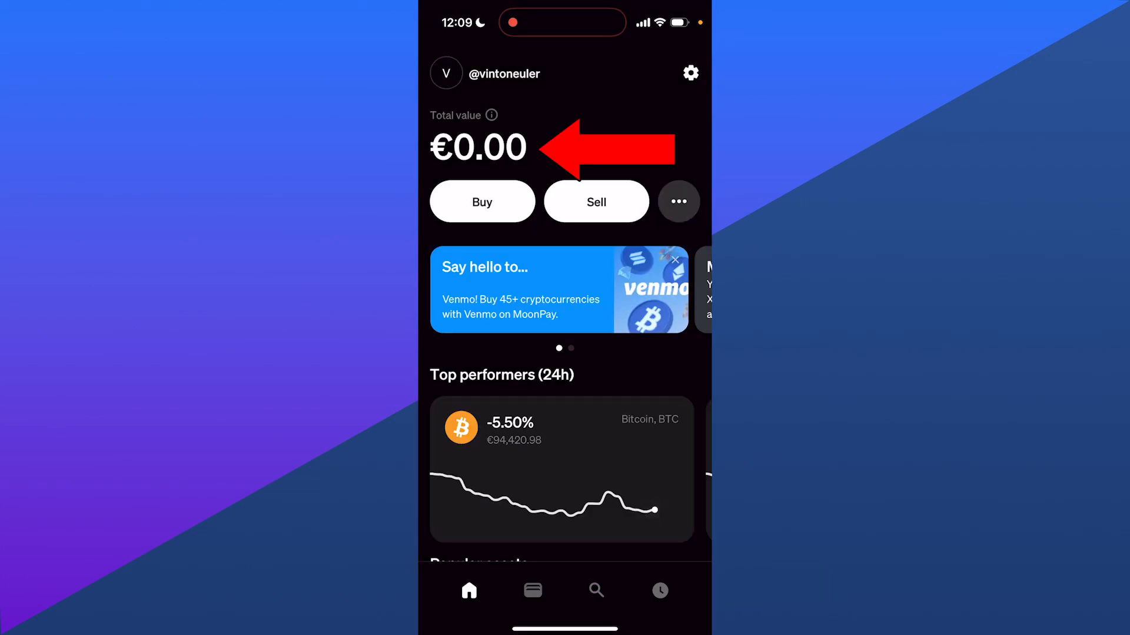